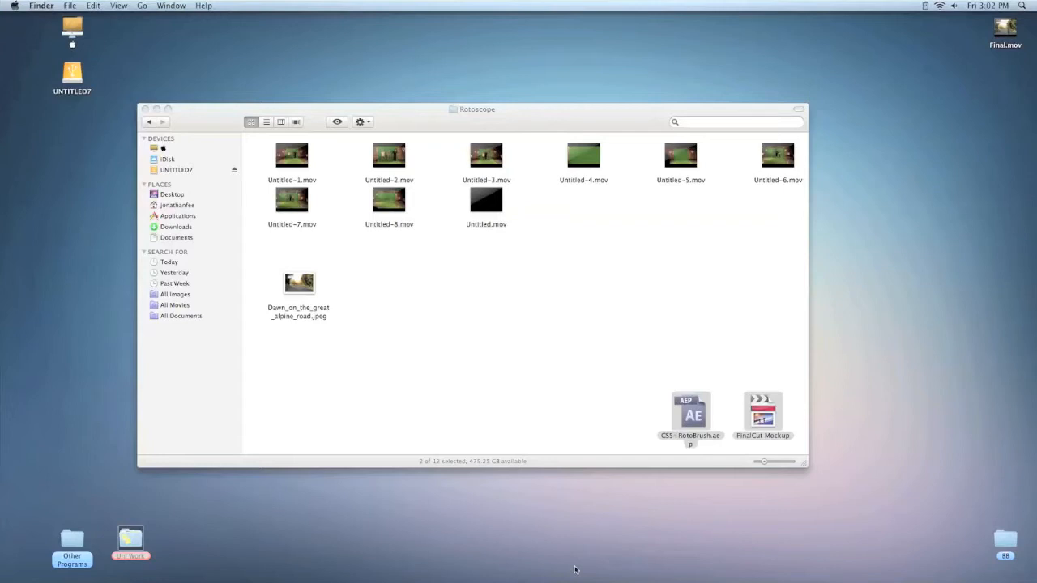
pyautogui.moveTo(514, 579)
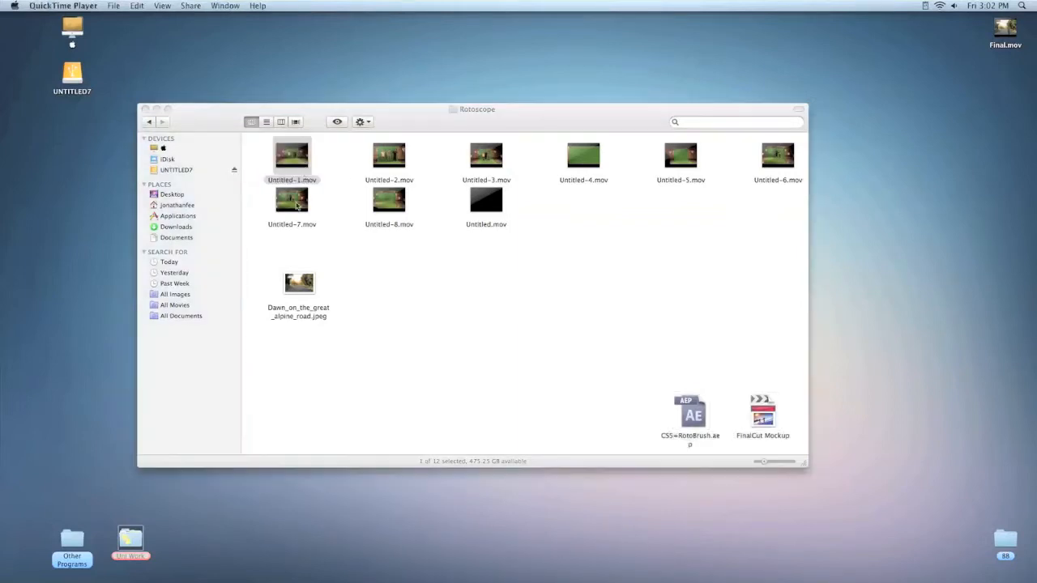
# Step: Preview the Untitled-1.mov green-screen clip in Finder, then launch After Effects from the Dock
pyautogui.doubleClick(292, 156)
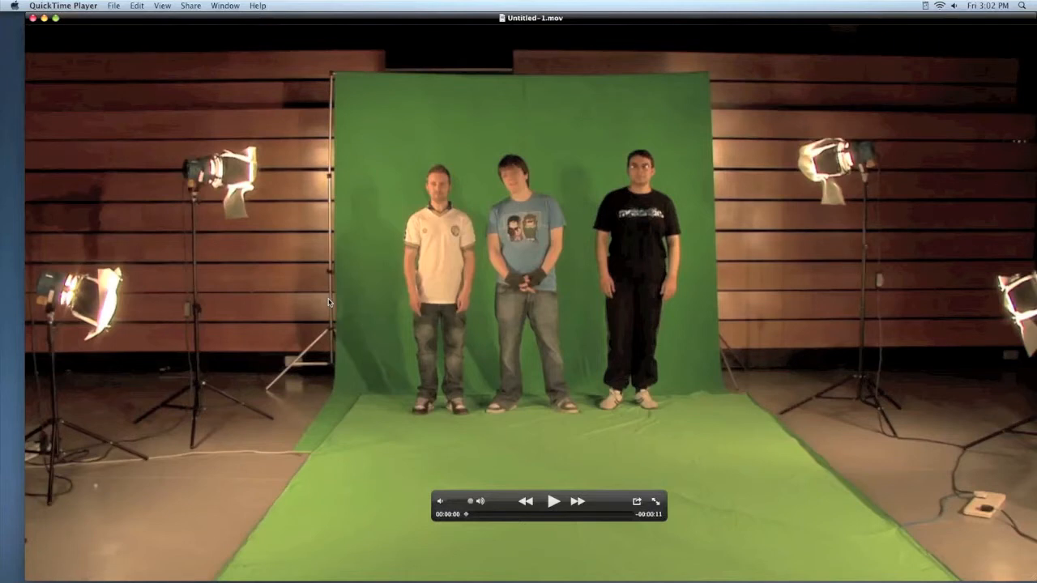
pyautogui.click(554, 500)
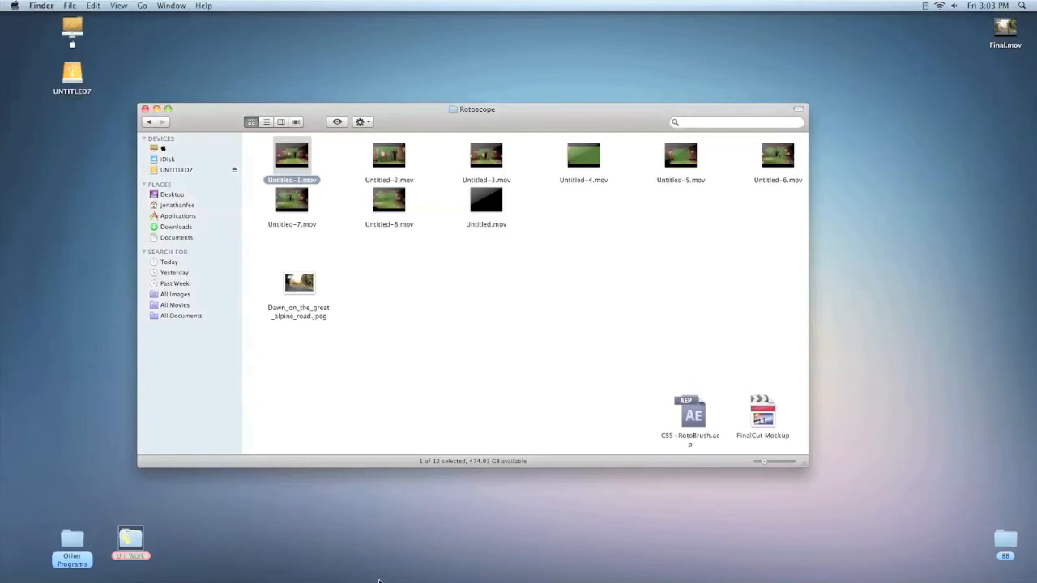
pyautogui.moveTo(453, 563)
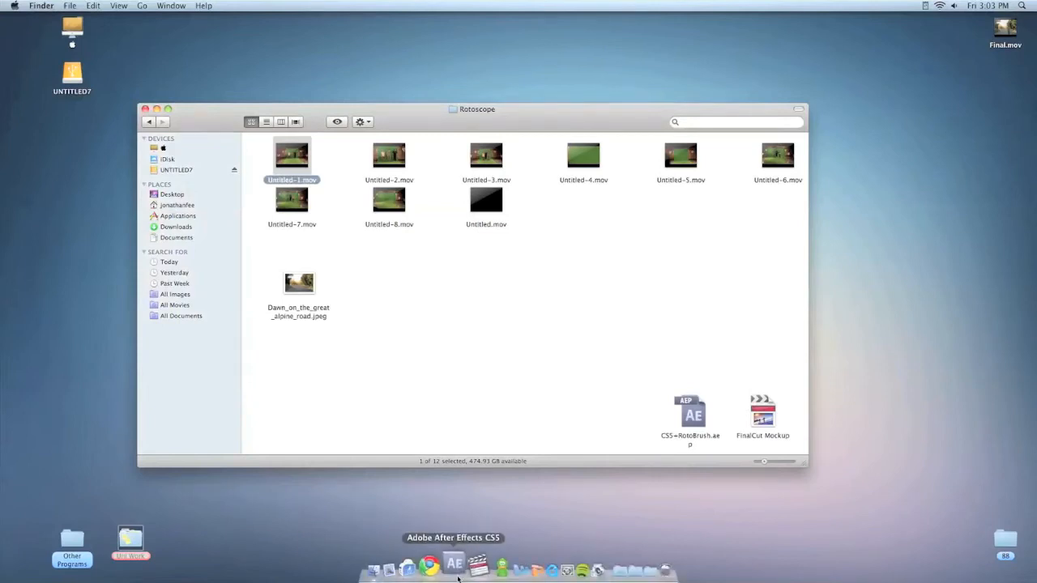
pyautogui.click(453, 564)
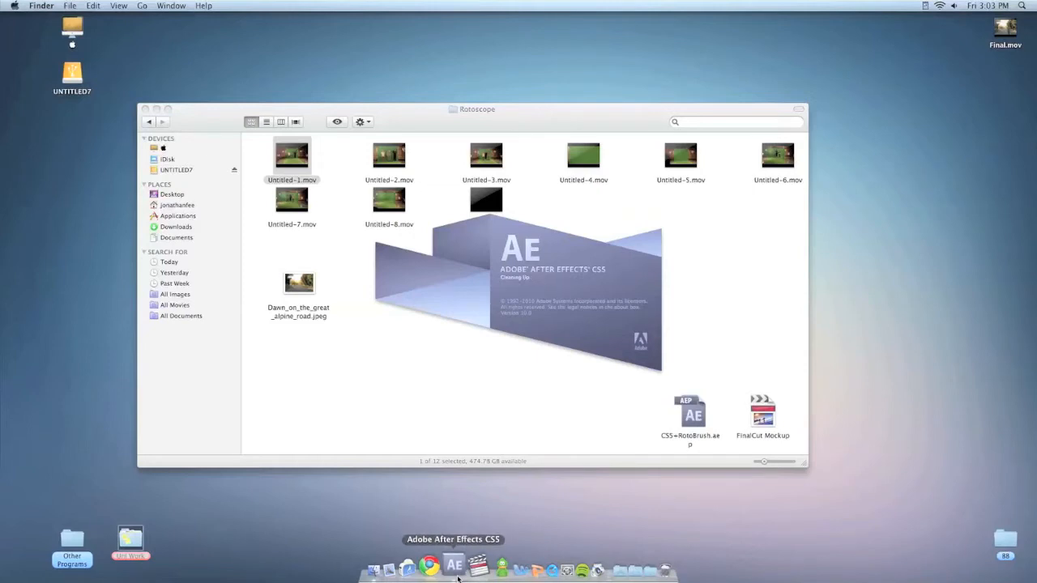
# Step: Bring the Rotoscope folder back in front, preview the alpine road jpeg, and pick Untitled-1.mov for import
pyautogui.click(453, 565)
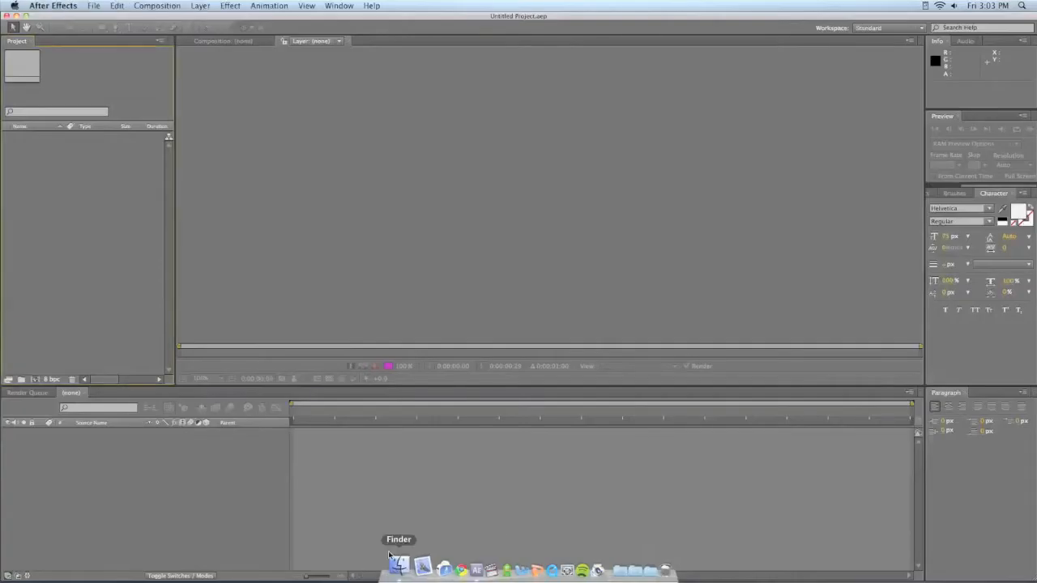
pyautogui.click(422, 565)
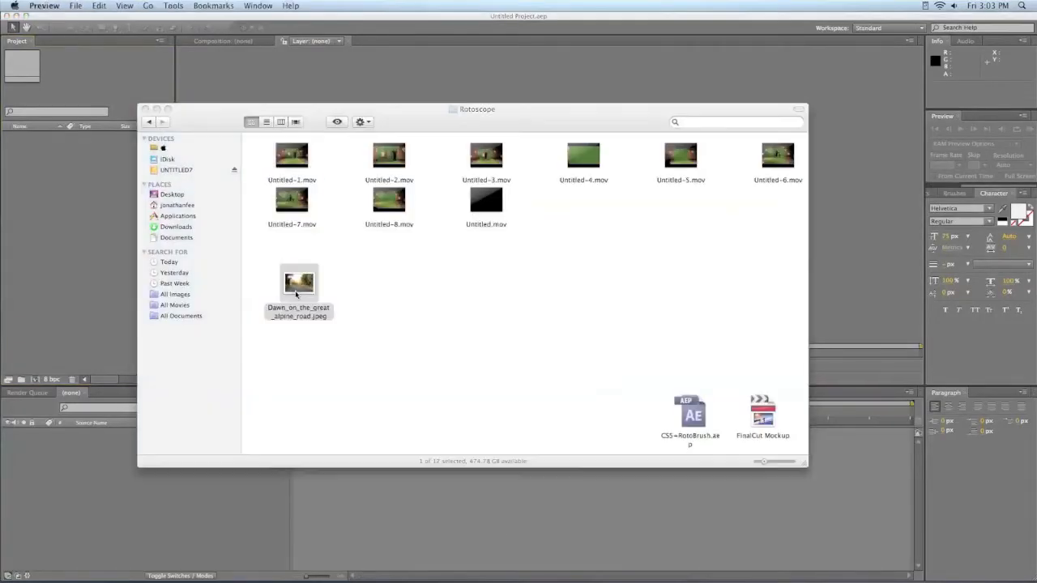
pyautogui.doubleClick(298, 283)
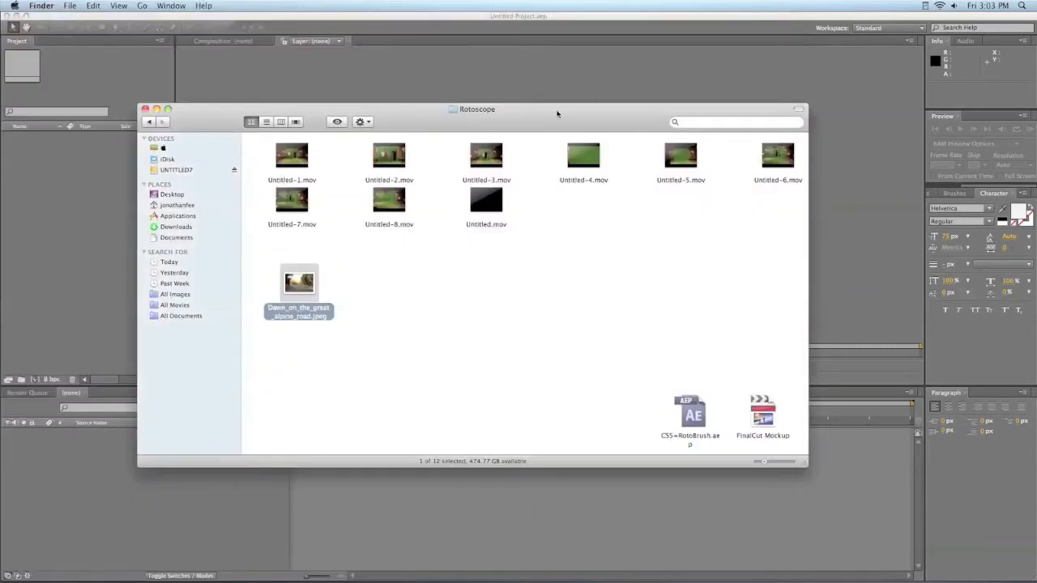
pyautogui.moveTo(556, 110); pyautogui.dragTo(704, 105)
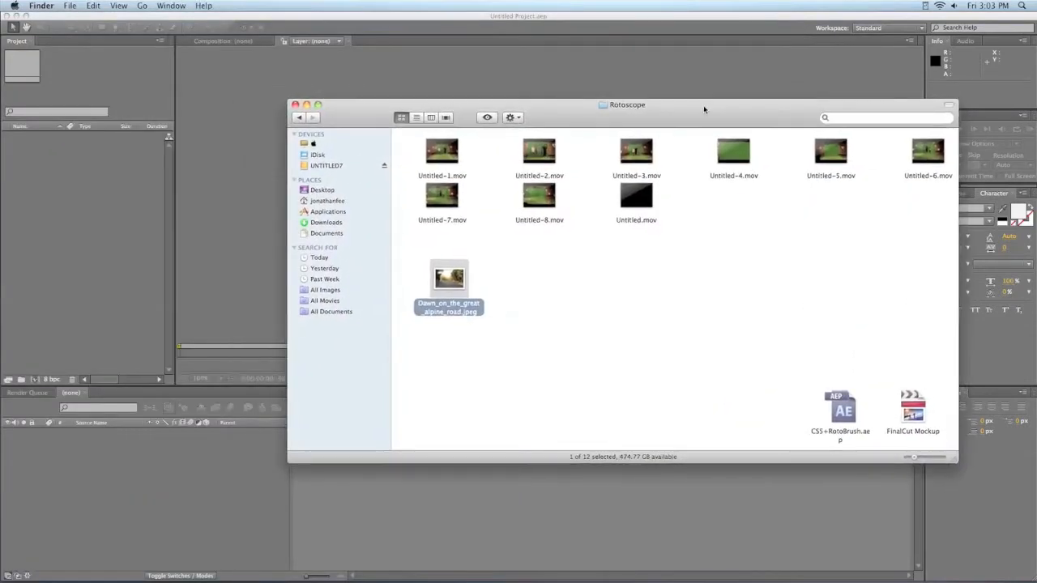
pyautogui.moveTo(685, 93)
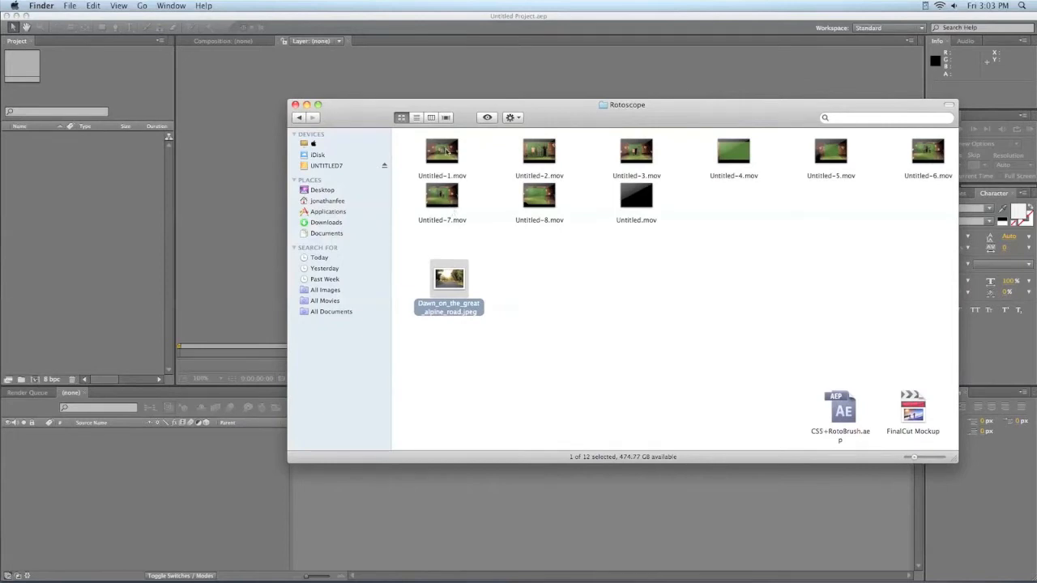
pyautogui.click(441, 152)
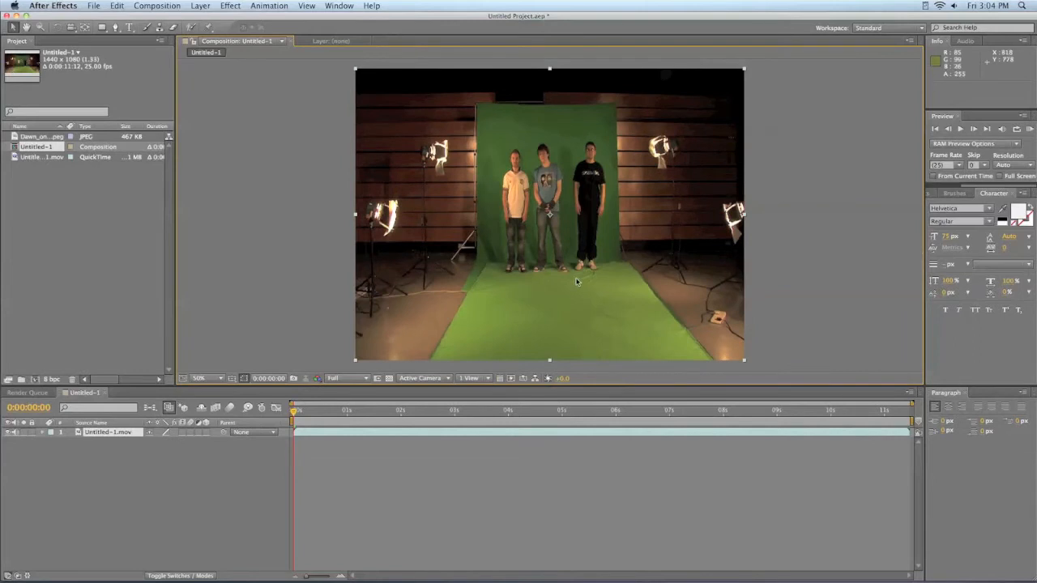
pyautogui.moveTo(499, 359)
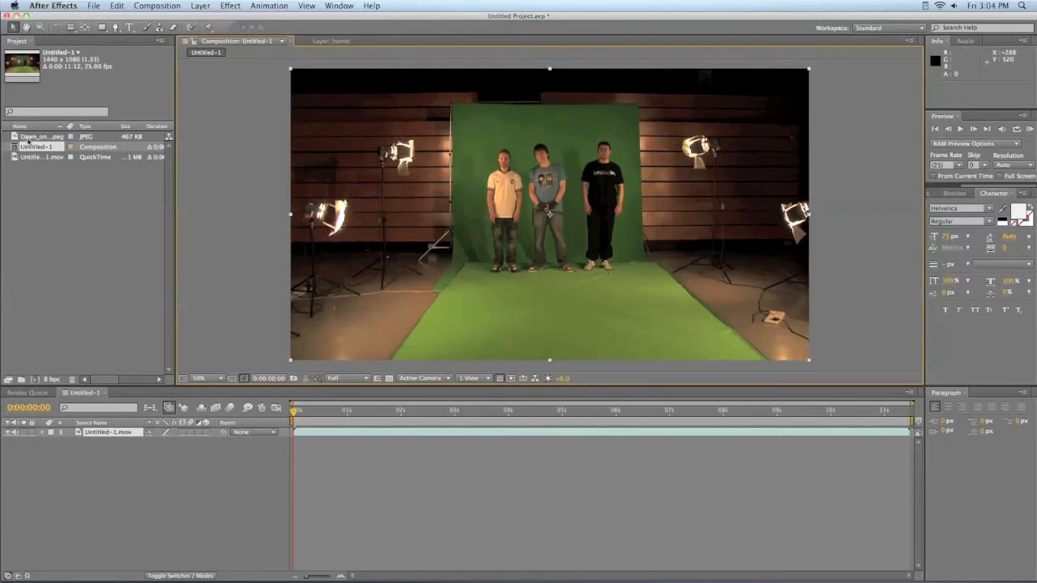
# Step: Select the Dawn_on_the_great_alpine_road.jpeg footage item to place beneath the clip in the timeline
pyautogui.click(40, 136)
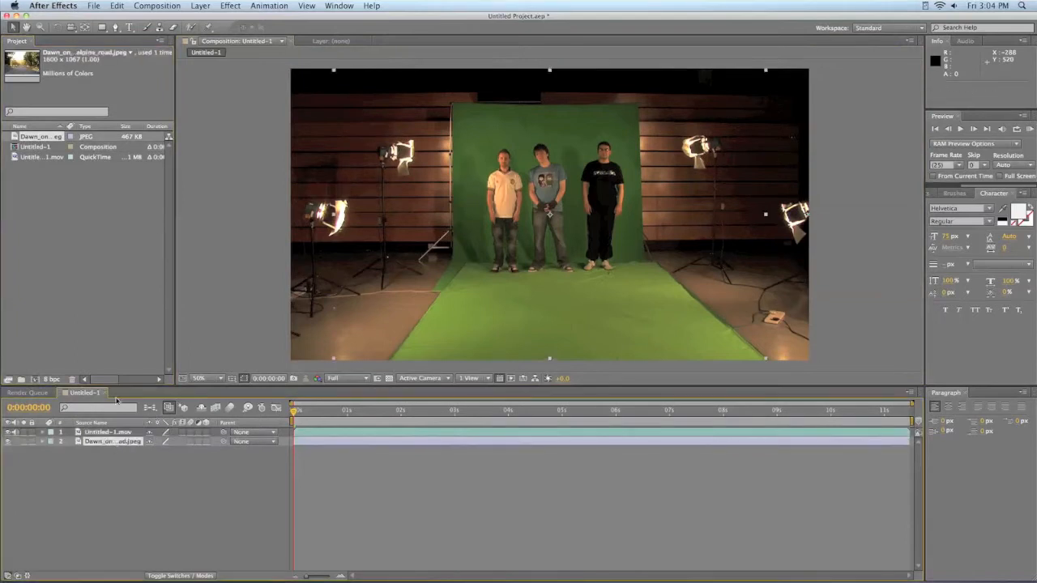
# Step: In Composition Settings, rename the composition Greenscreen test and change its frame rate, then confirm
pyautogui.rightClick(35, 146)
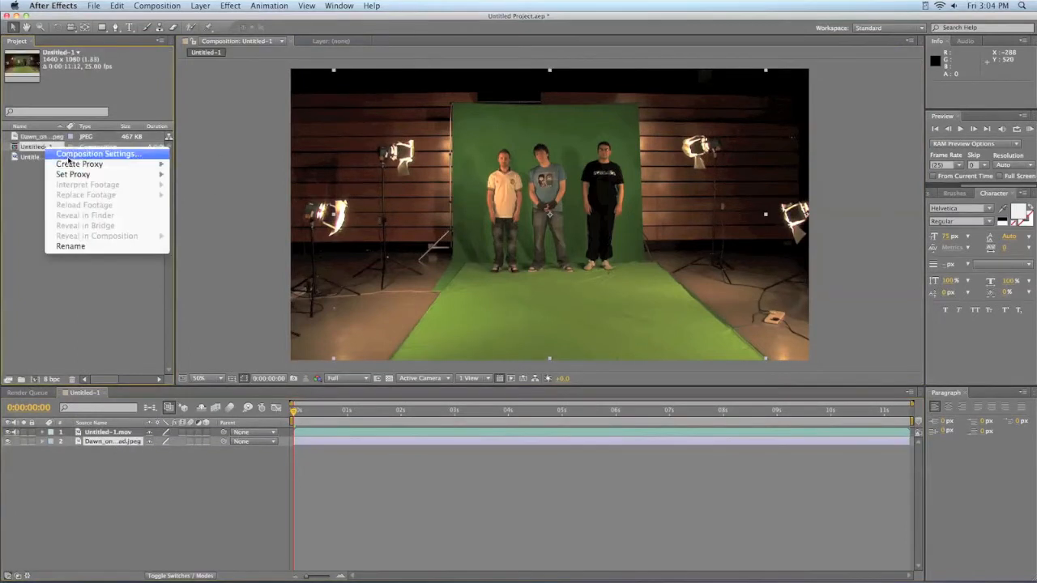
pyautogui.click(97, 154)
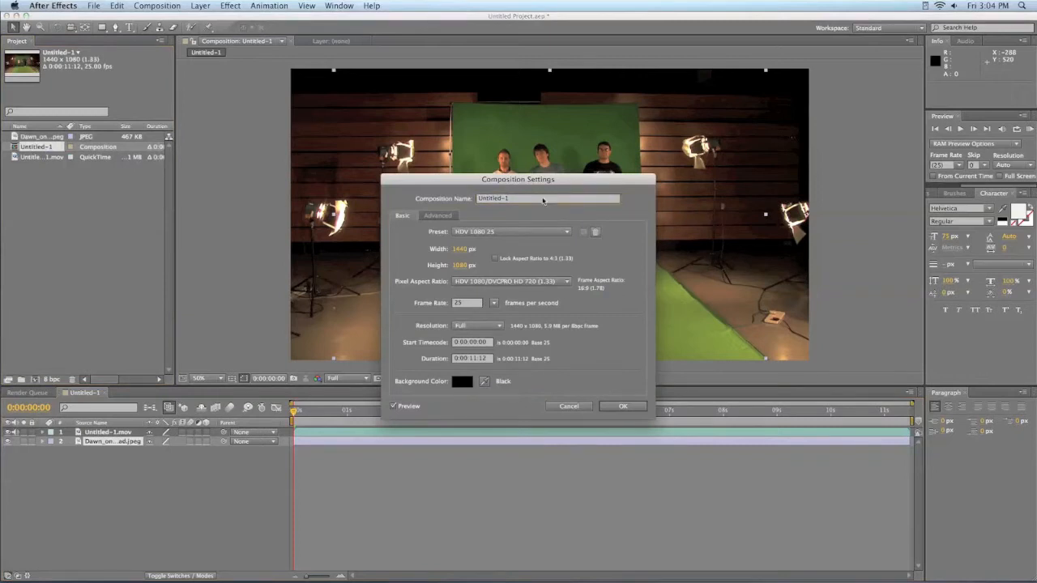
pyautogui.write('Greenscreen test')
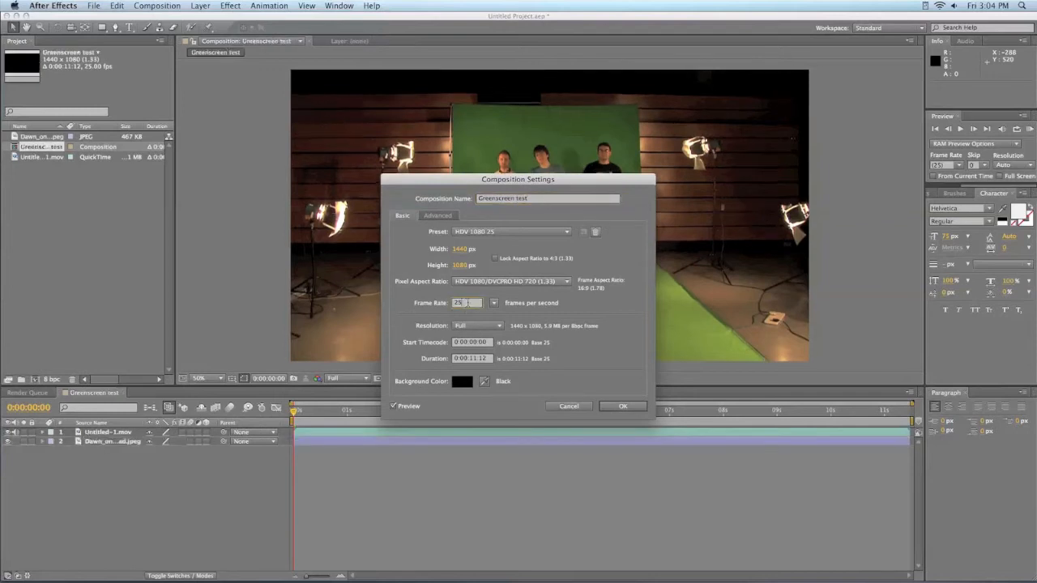
pyautogui.write('30')
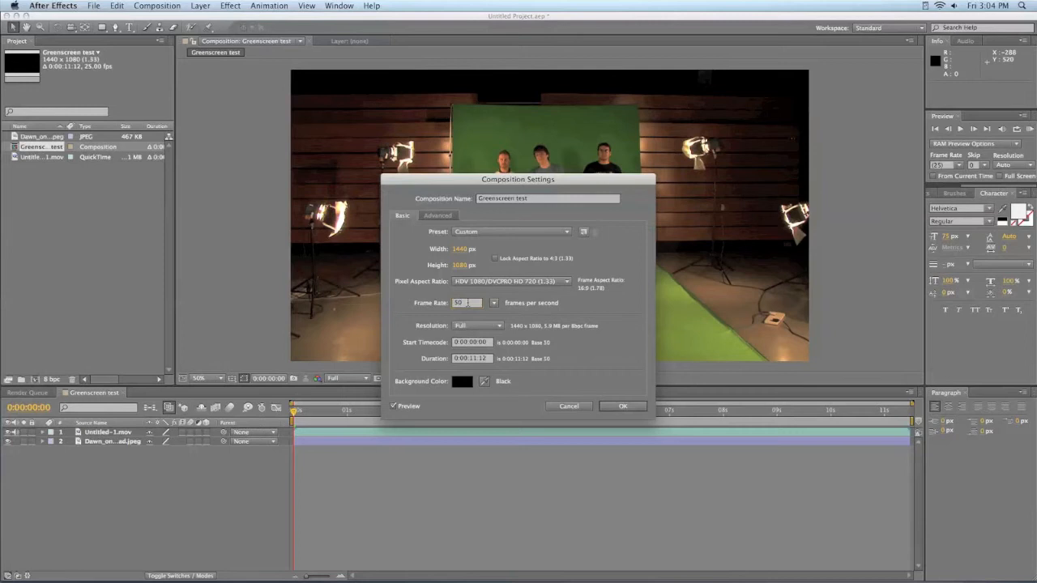
pyautogui.click(622, 406)
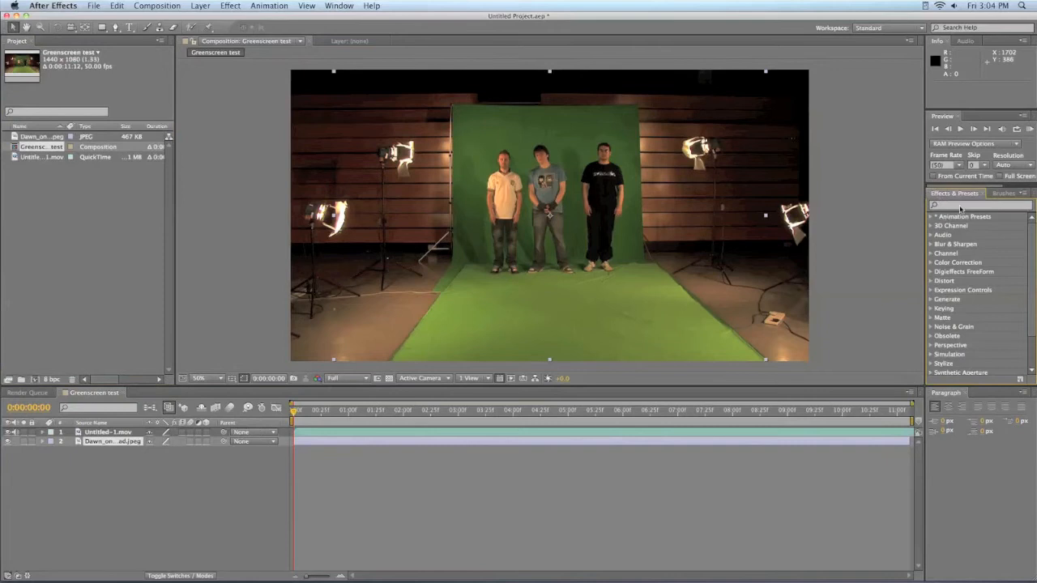
# Step: Search the effects list for keylight to find Keylight (1.2) under Keying
pyautogui.write('keylight')
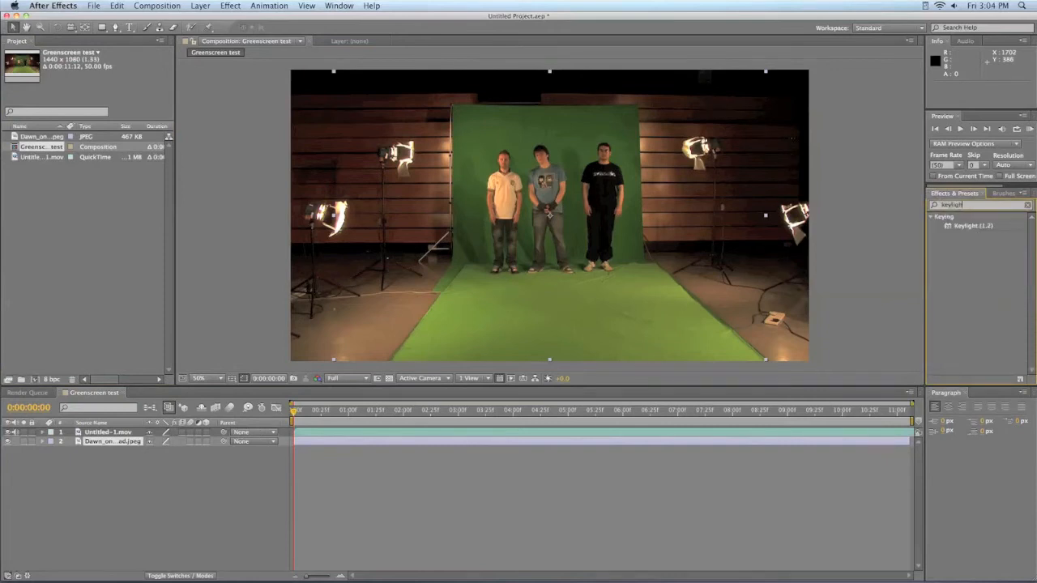
pyautogui.moveTo(948, 230)
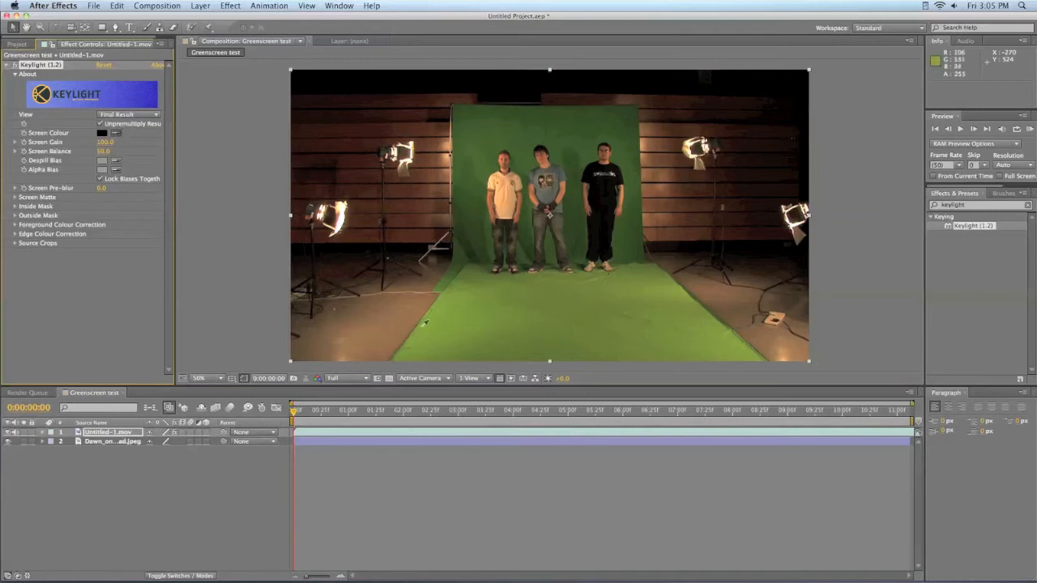
pyautogui.moveTo(464, 262)
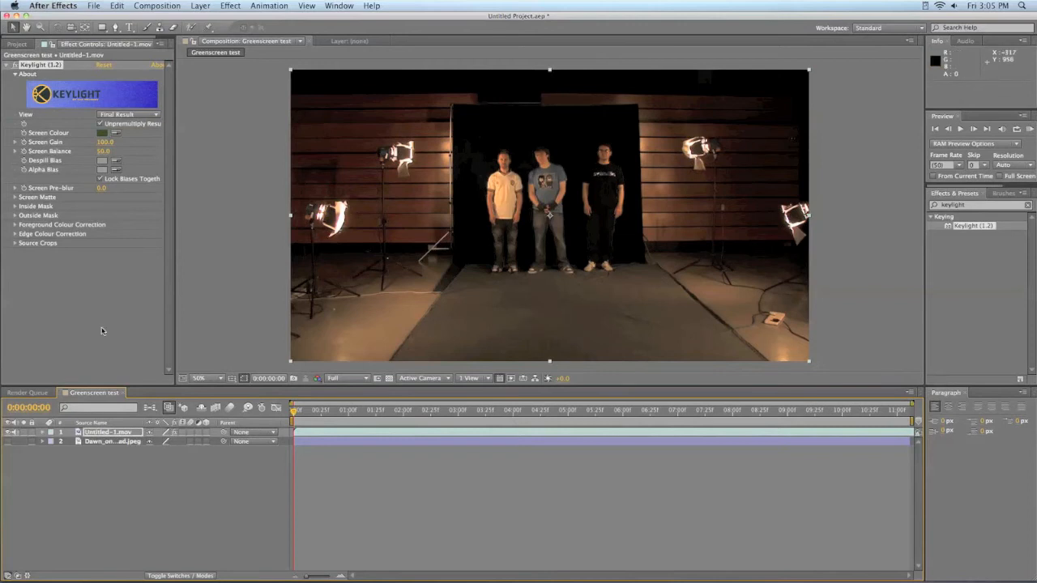
pyautogui.moveTo(78, 331)
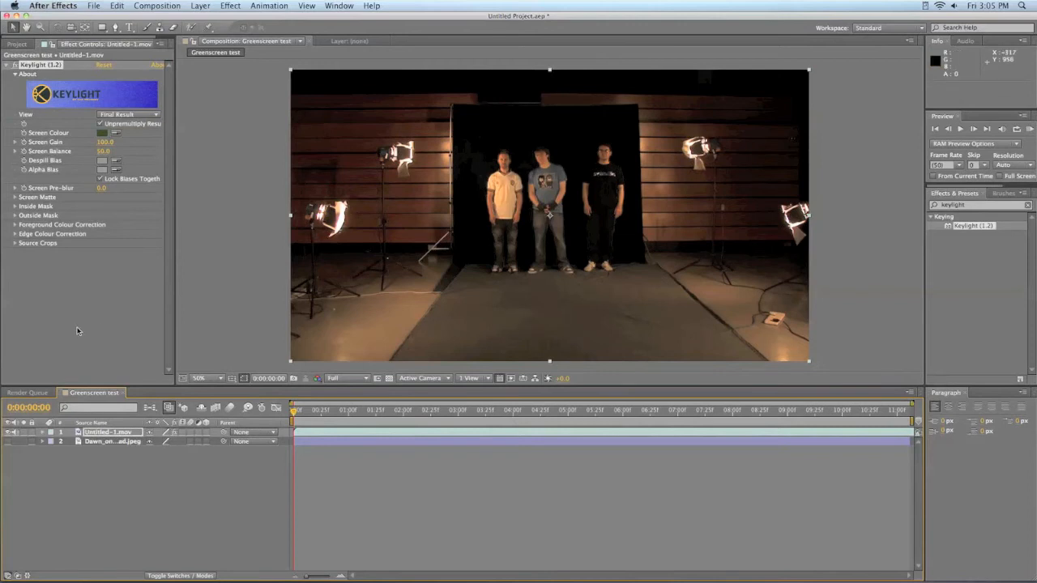
pyautogui.moveTo(146, 106)
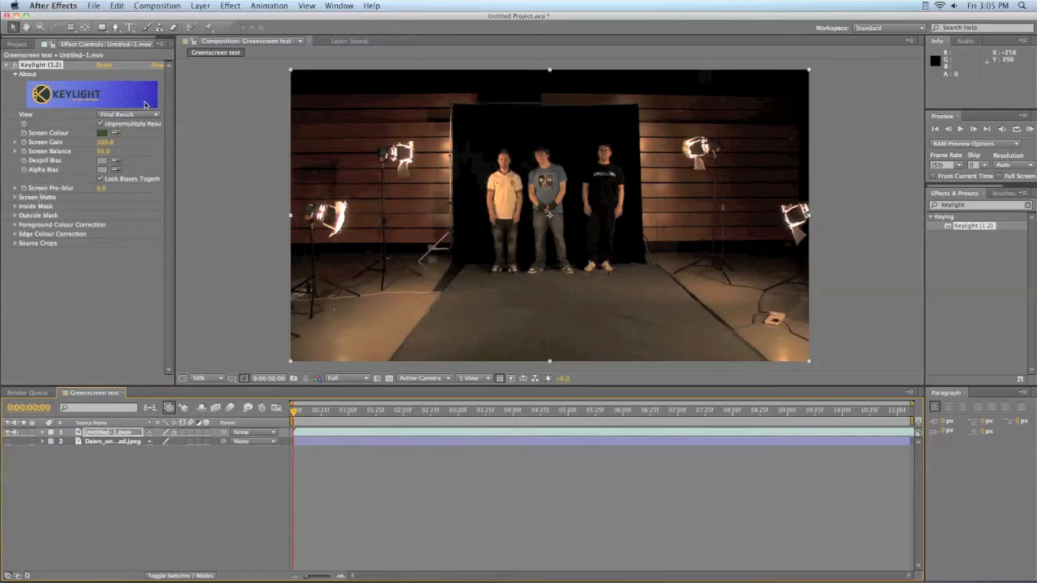
# Step: Set Keylight's View to Screen Matte and expand the Screen Matte refinement settings
pyautogui.click(128, 113)
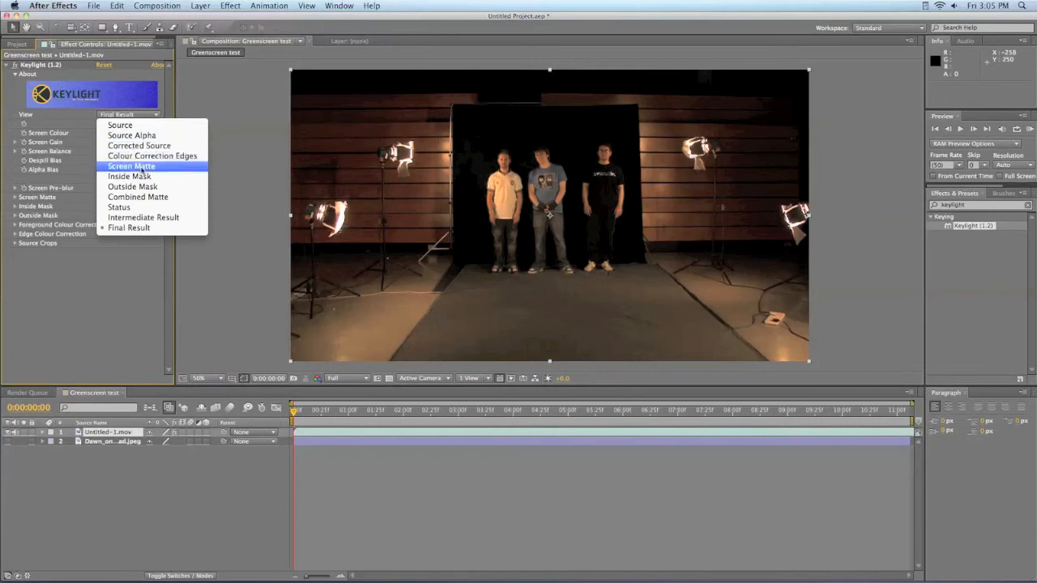
pyautogui.click(130, 166)
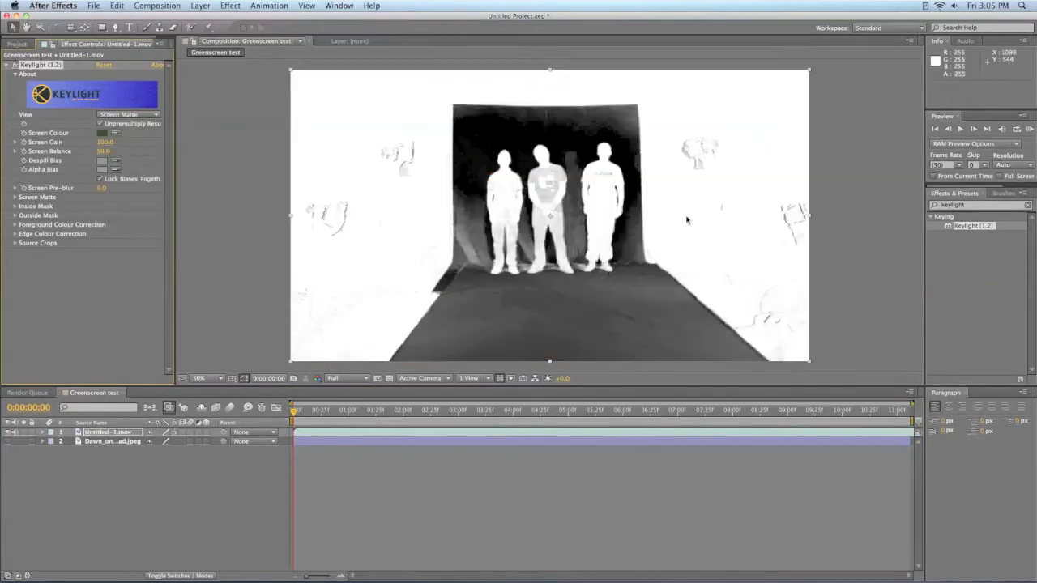
pyautogui.moveTo(512, 299)
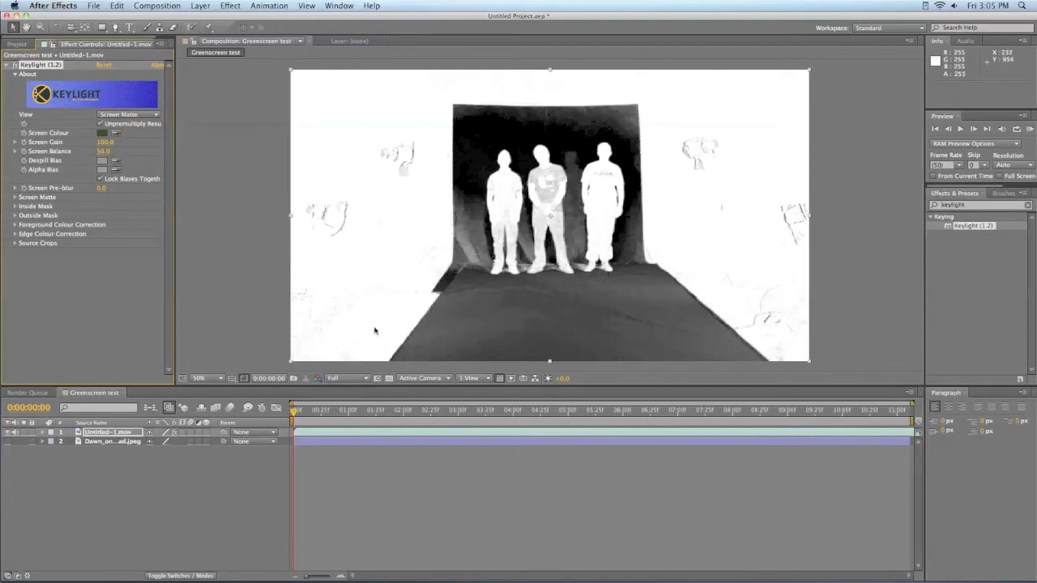
pyautogui.moveTo(621, 208)
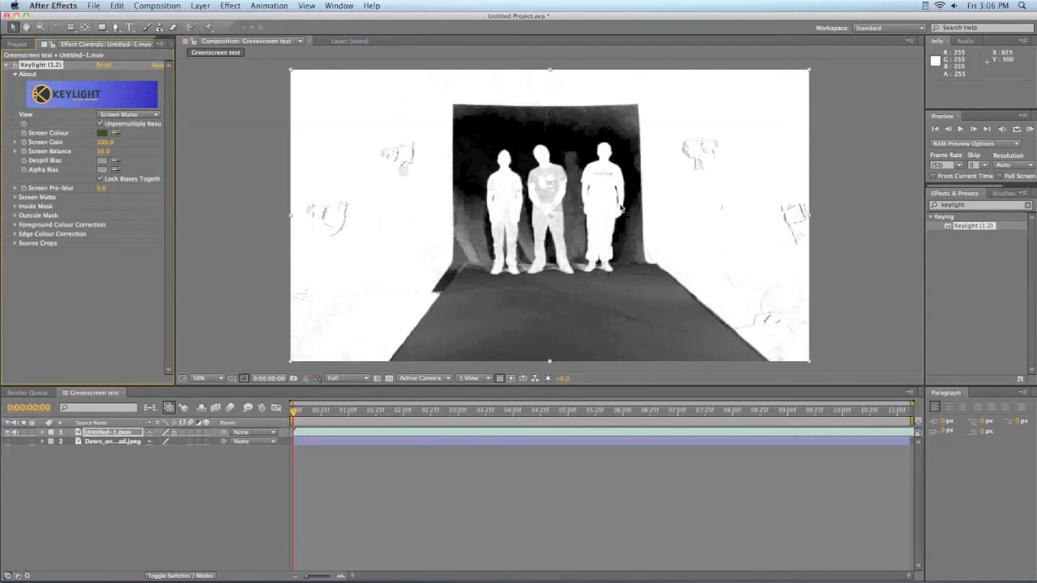
pyautogui.moveTo(378, 307)
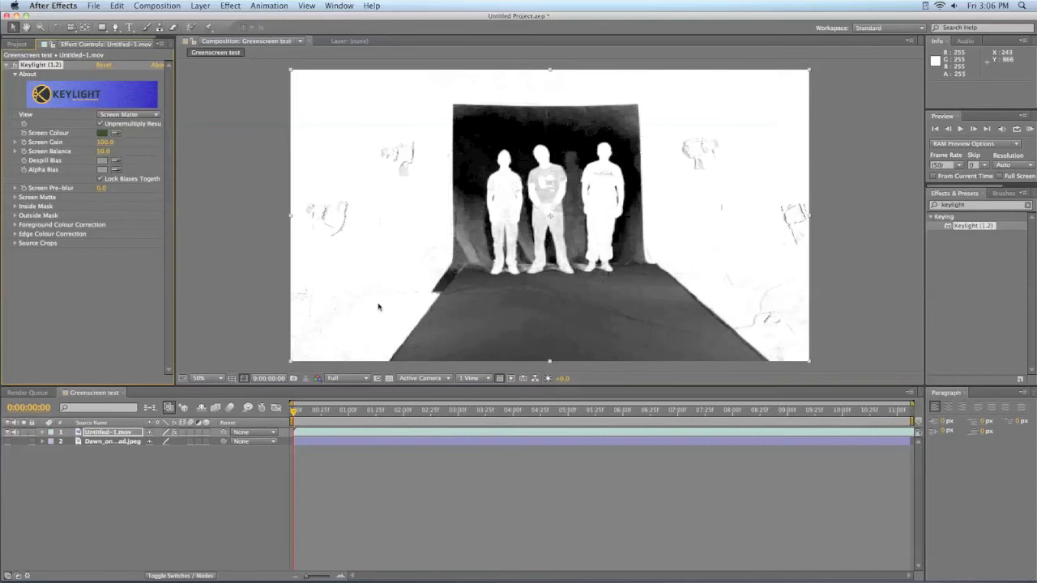
pyautogui.click(15, 197)
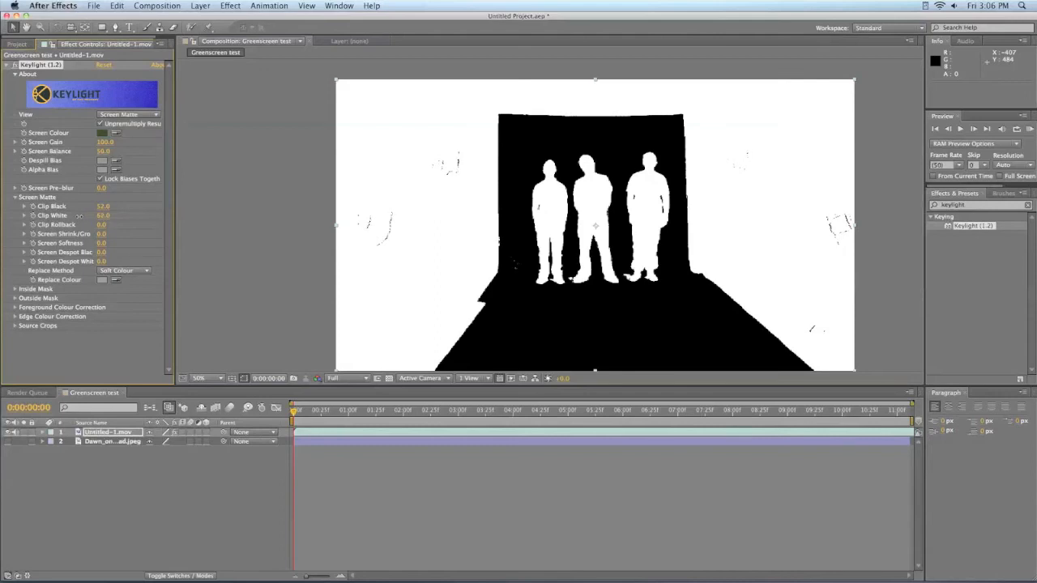
# Step: Raise the matte's Clip Black to 60 and Clip White to 67 for a cleaner matte
pyautogui.click(103, 215)
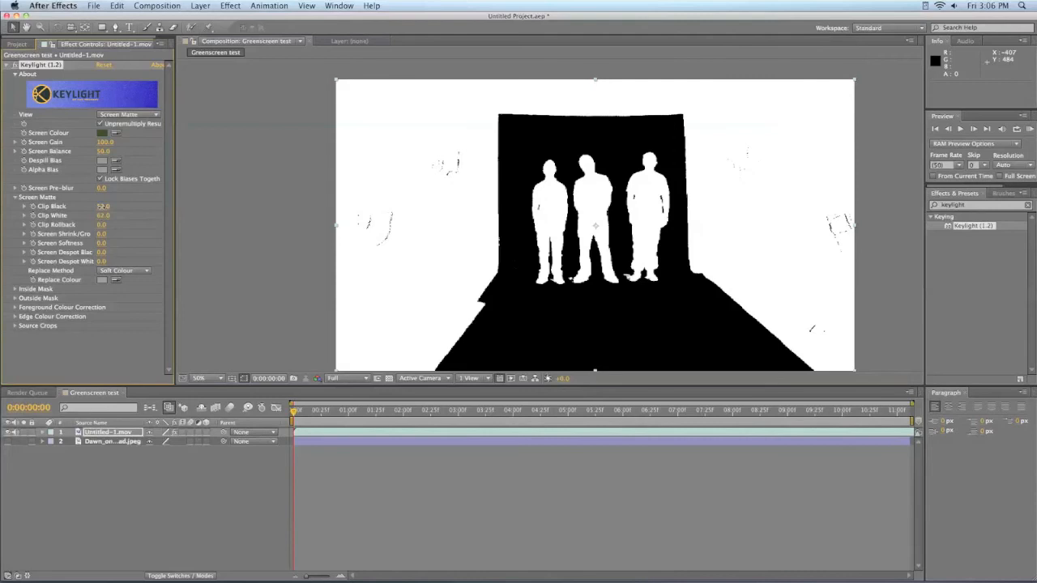
pyautogui.moveTo(103, 206); pyautogui.dragTo(106, 206)
pyautogui.write('60')
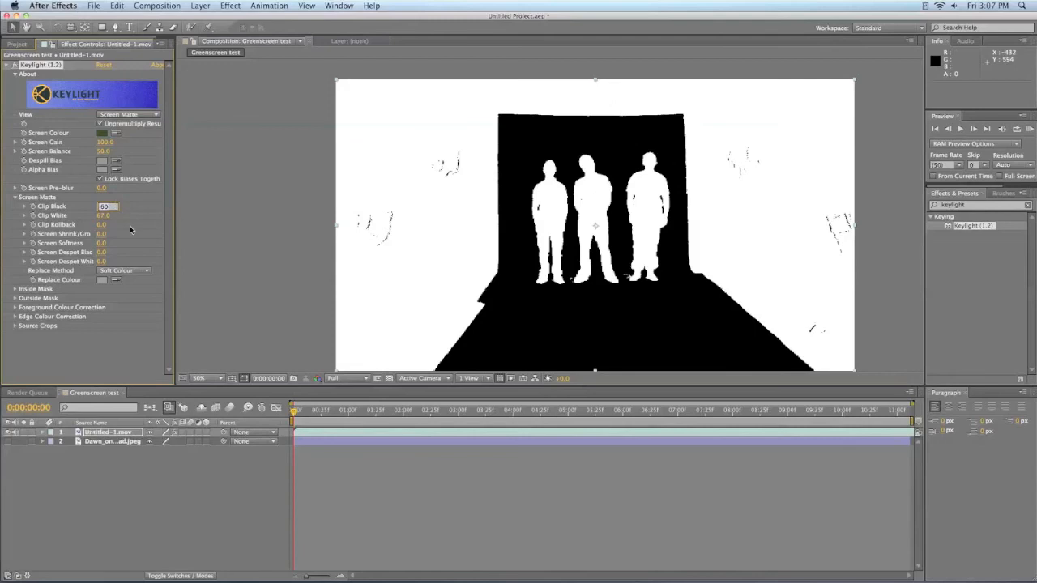
pyautogui.moveTo(160, 136)
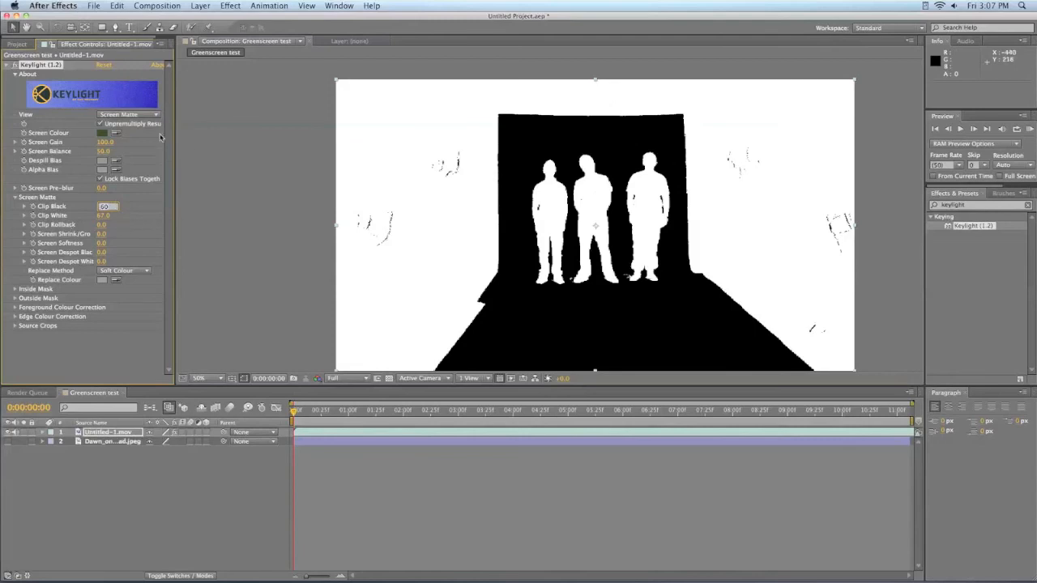
pyautogui.click(128, 114)
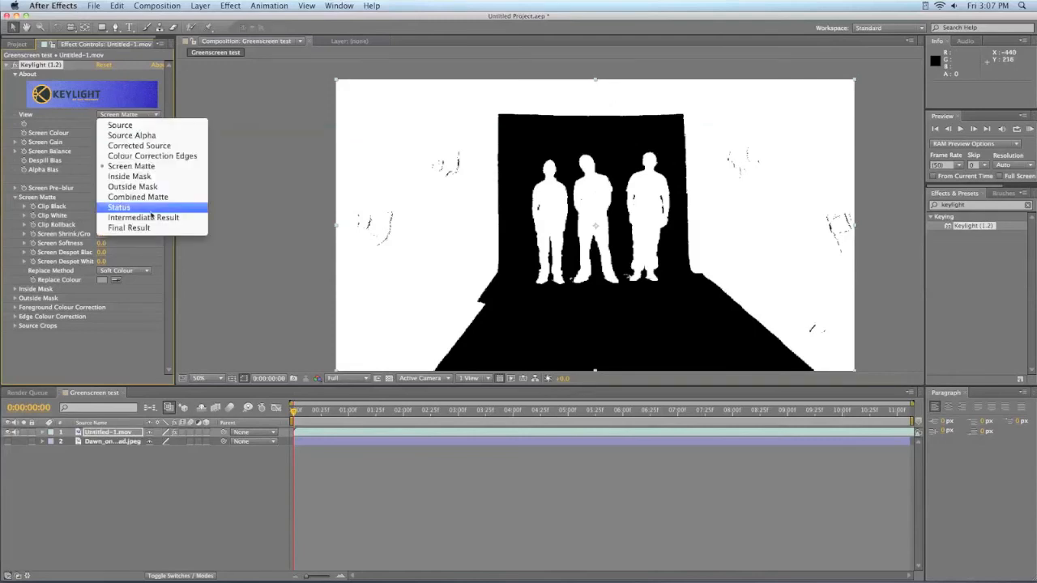
# Step: Switch the view to Final Result and set Screen Pre-blur to 3
pyautogui.click(129, 228)
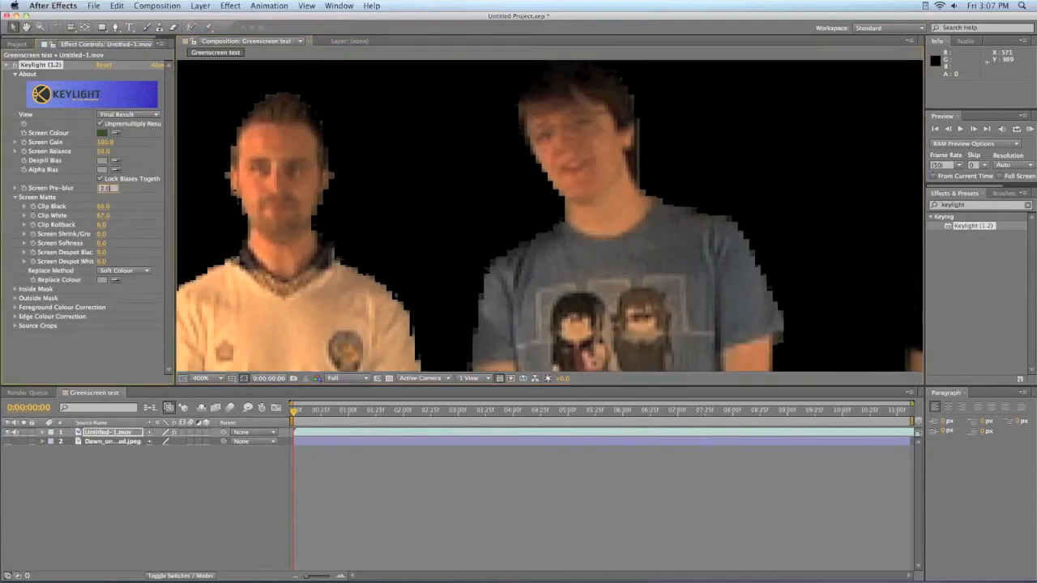
pyautogui.click(103, 187)
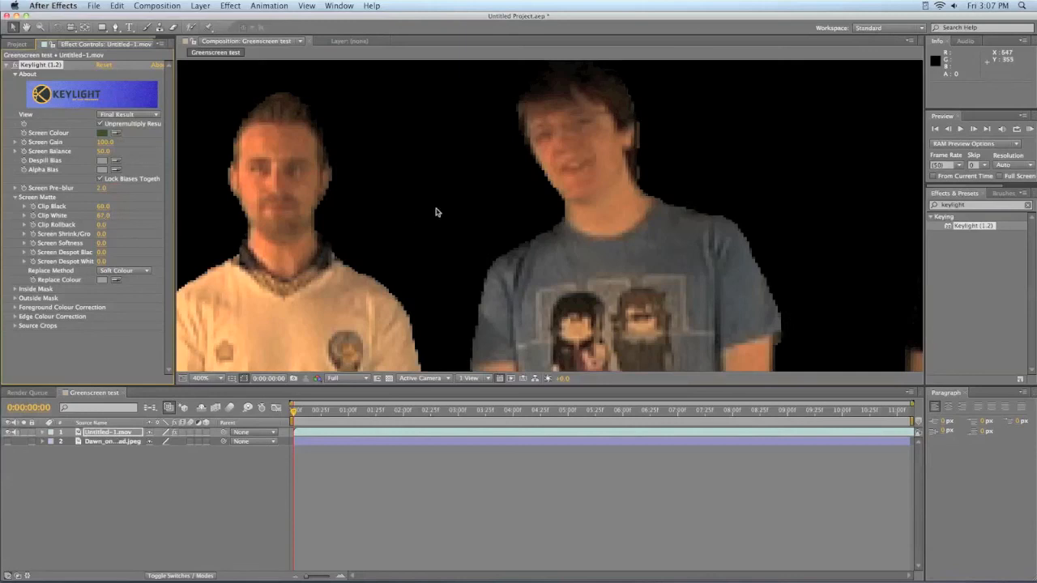
pyautogui.click(105, 187)
pyautogui.write('3')
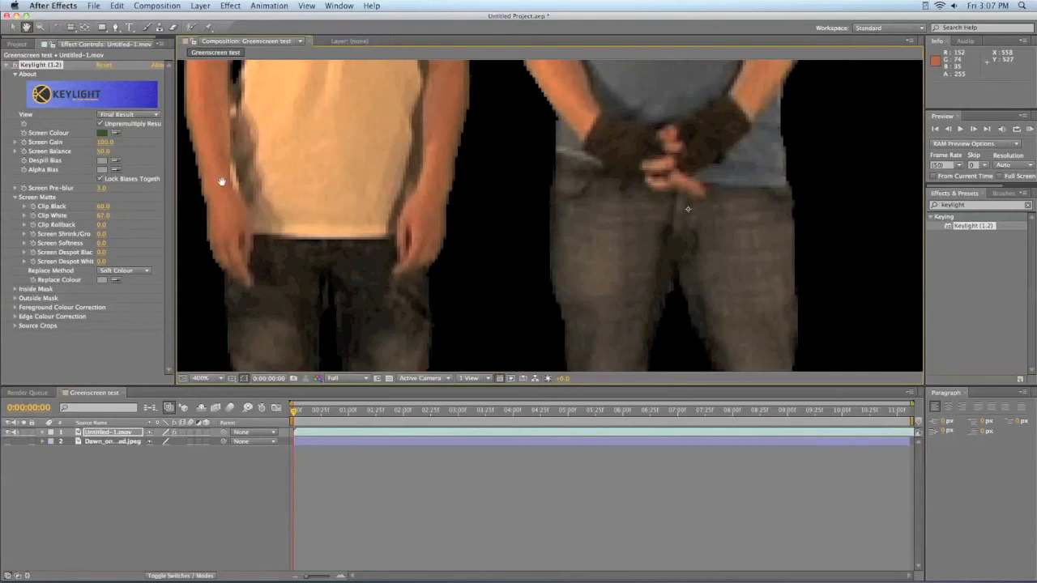
pyautogui.click(127, 114)
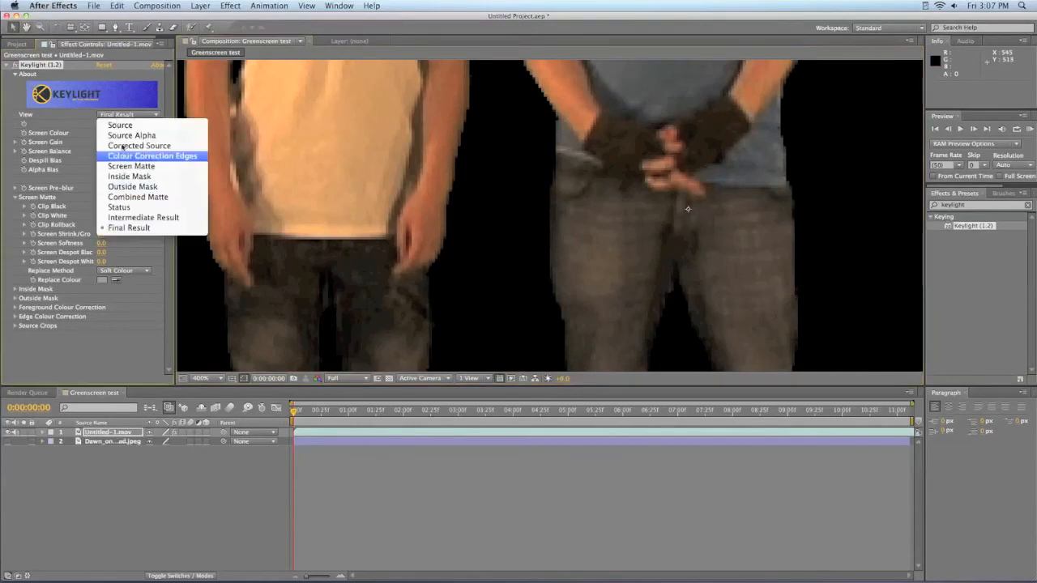
pyautogui.moveTo(132, 136)
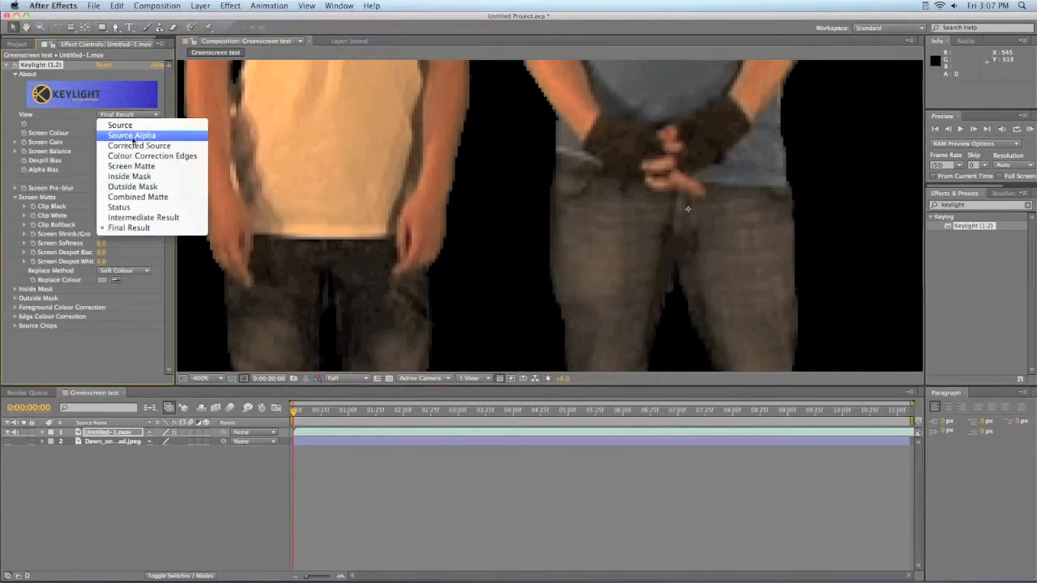
# Step: Check the matte view with a pre-blur of 3, then return to the Final Result of the three people on black
pyautogui.click(131, 167)
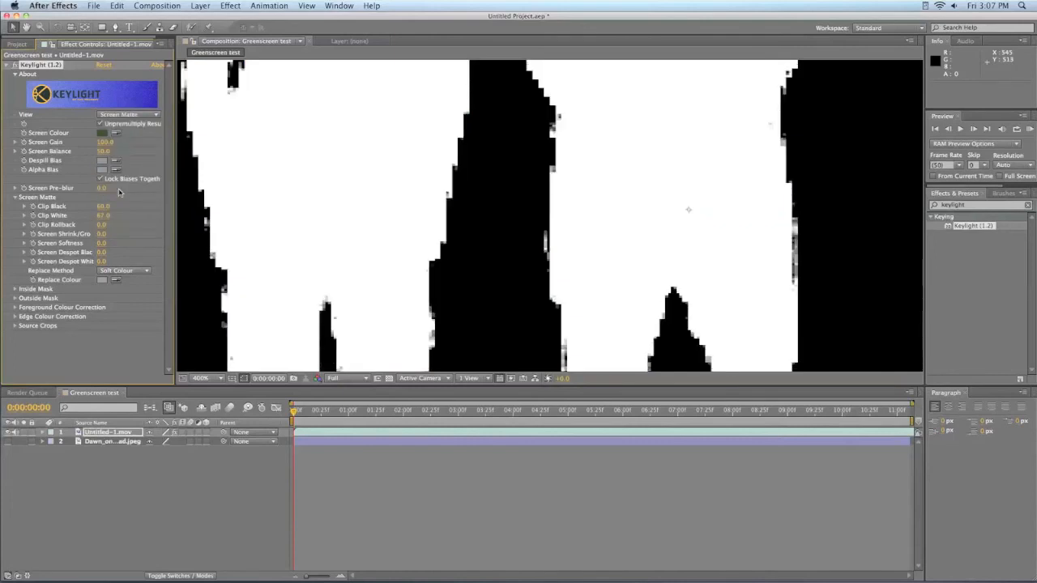
pyautogui.click(103, 188)
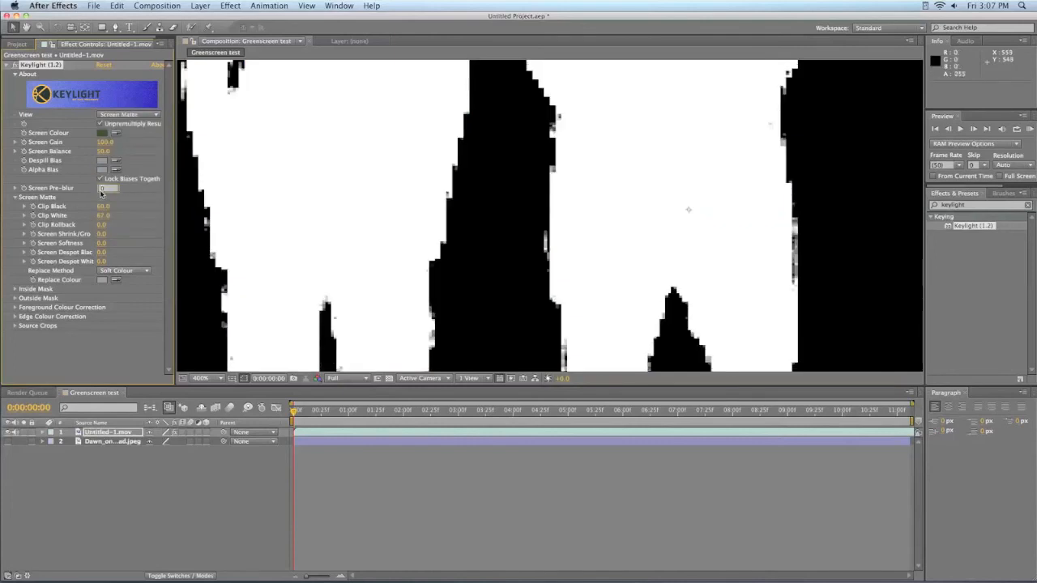
pyautogui.click(104, 187)
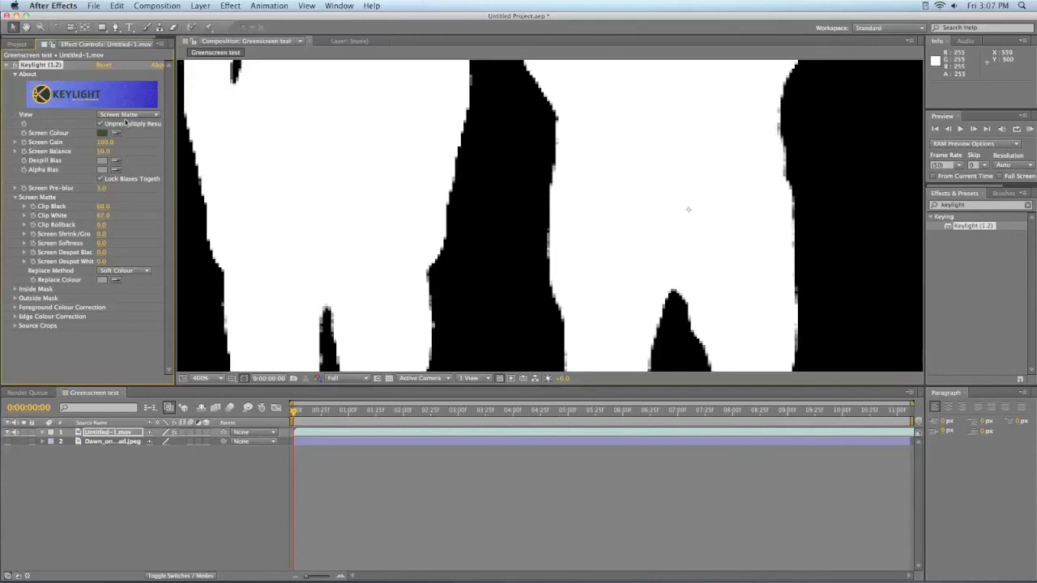
pyautogui.click(127, 114)
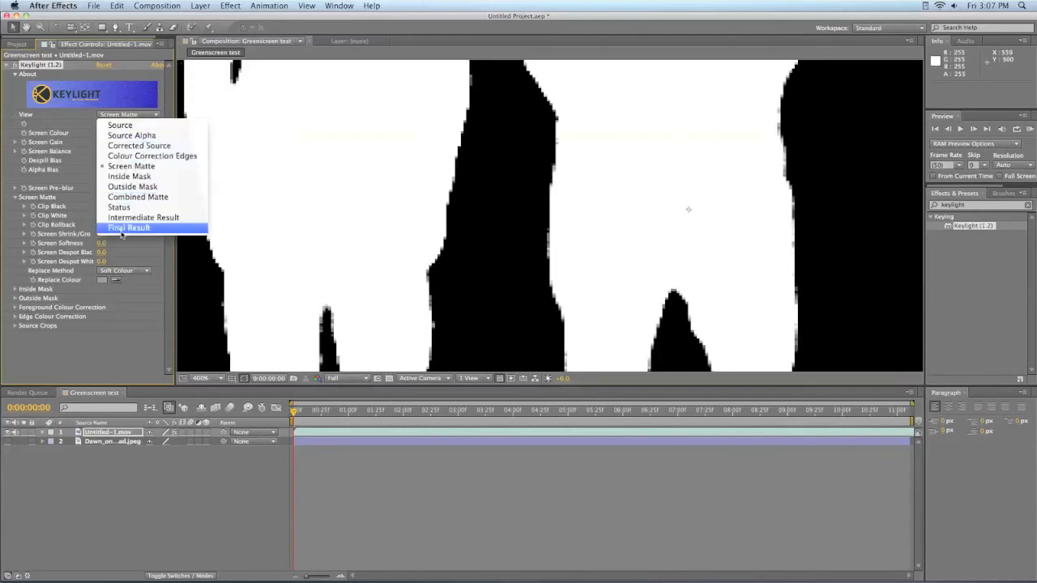
pyautogui.click(129, 228)
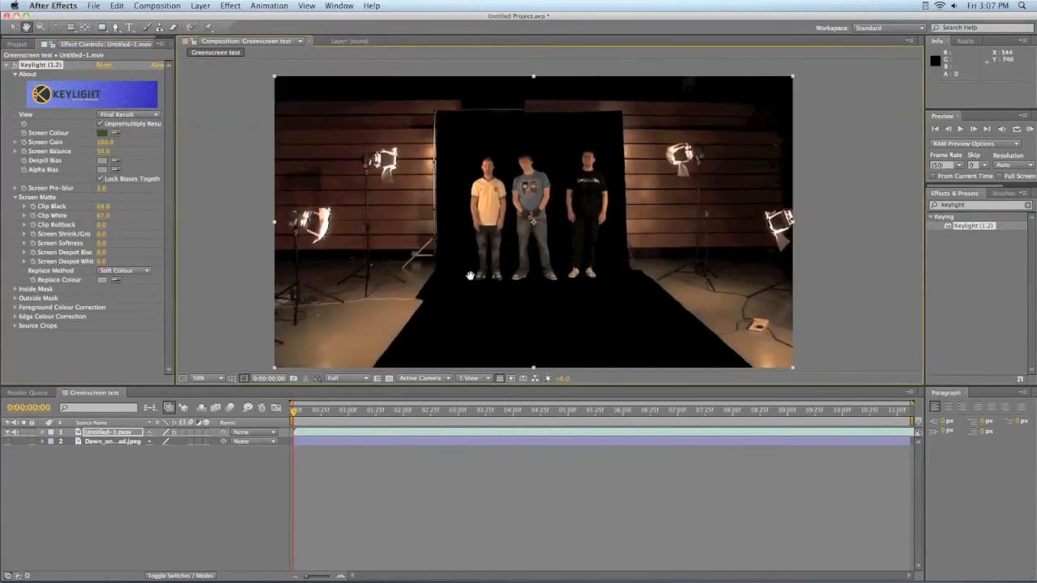
pyautogui.moveTo(498, 314)
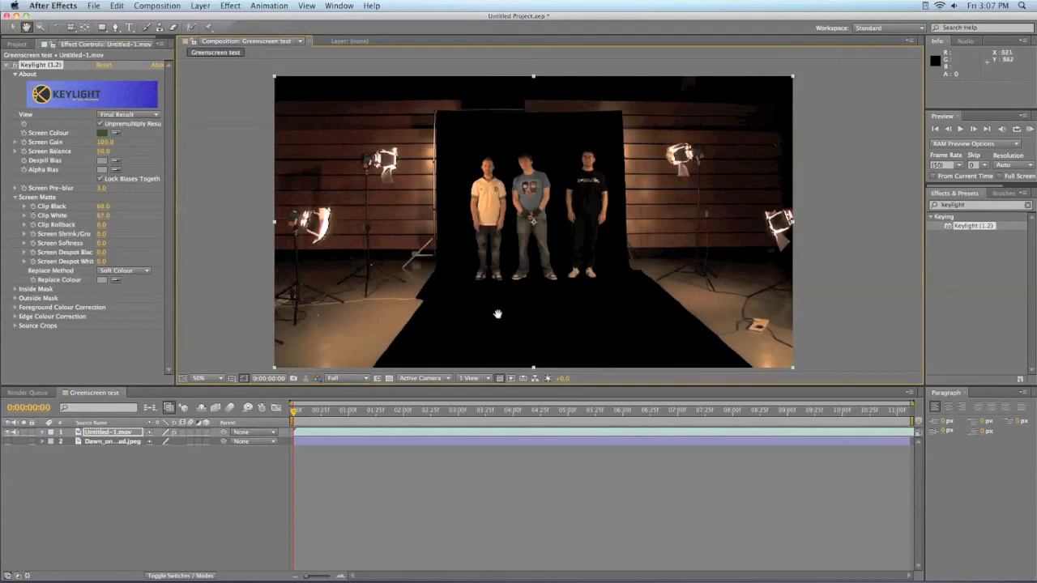